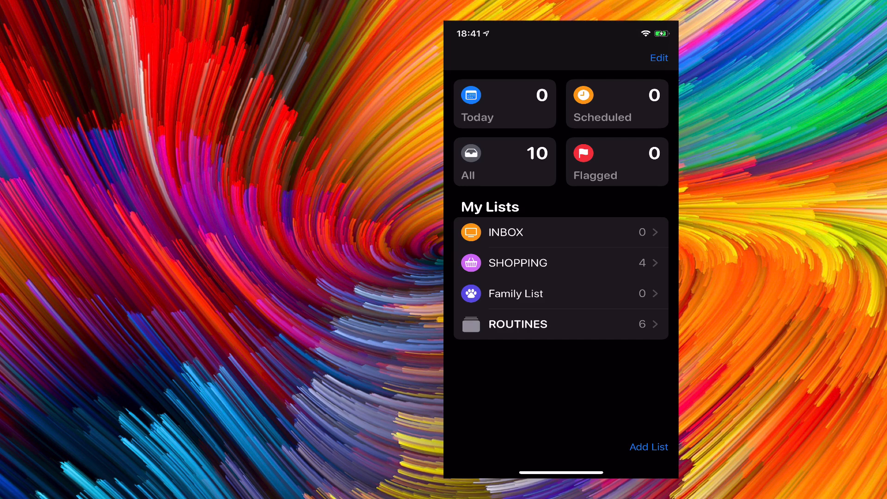
Open the SHOPPING list and show its ••• list options
click(516, 262)
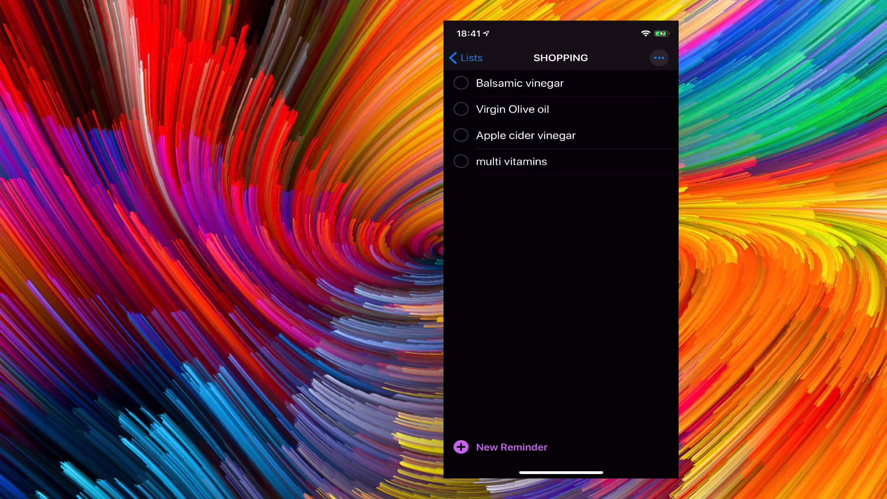
click(657, 58)
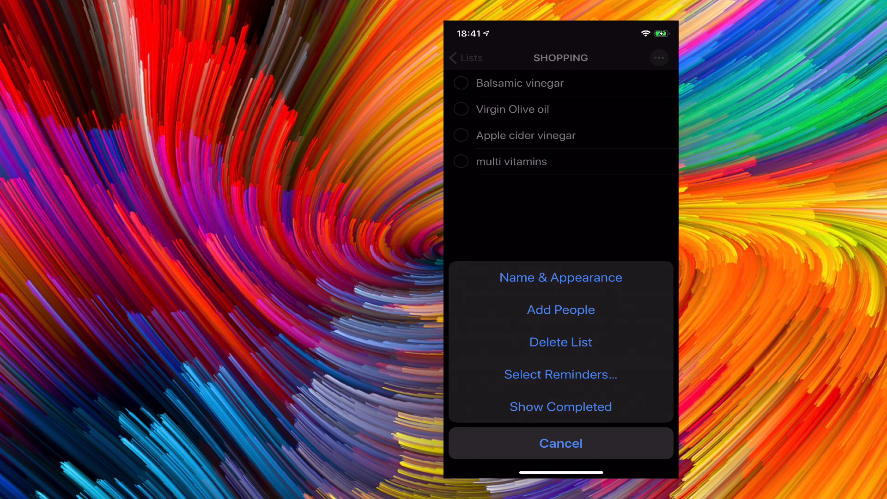
Invite contact 'rang' to the SHOPPING list via Messages
click(560, 310)
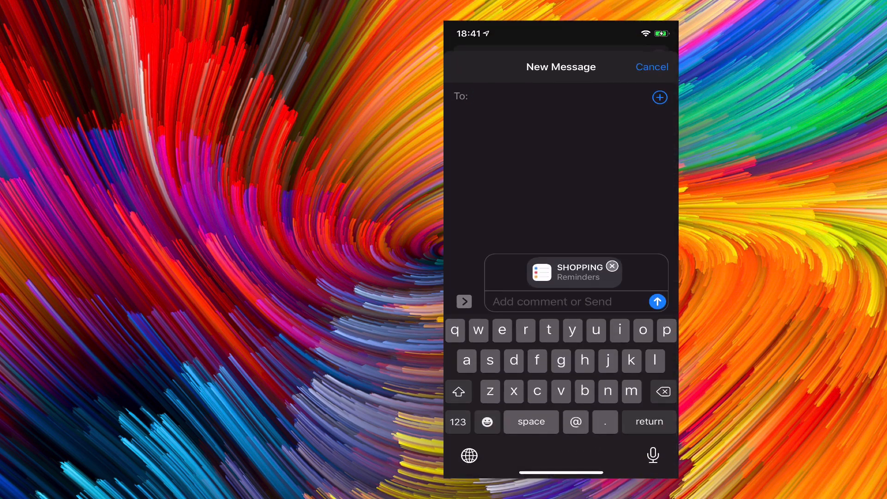
text(rang)
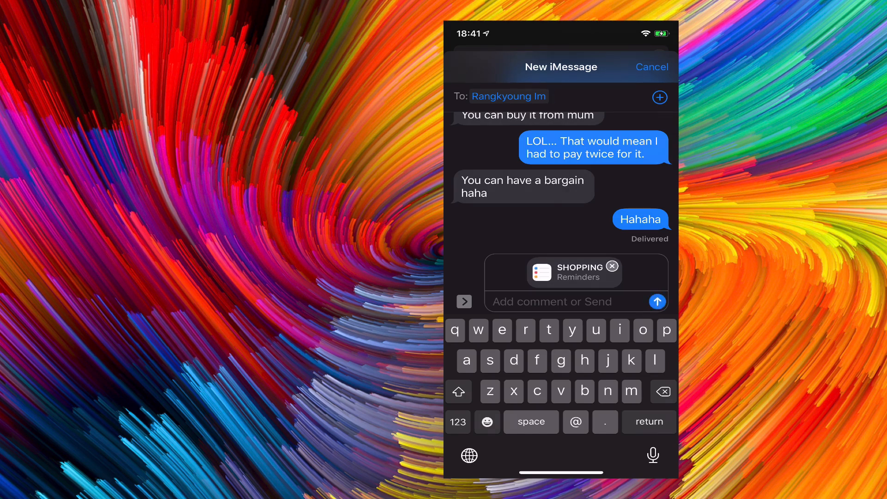
click(572, 271)
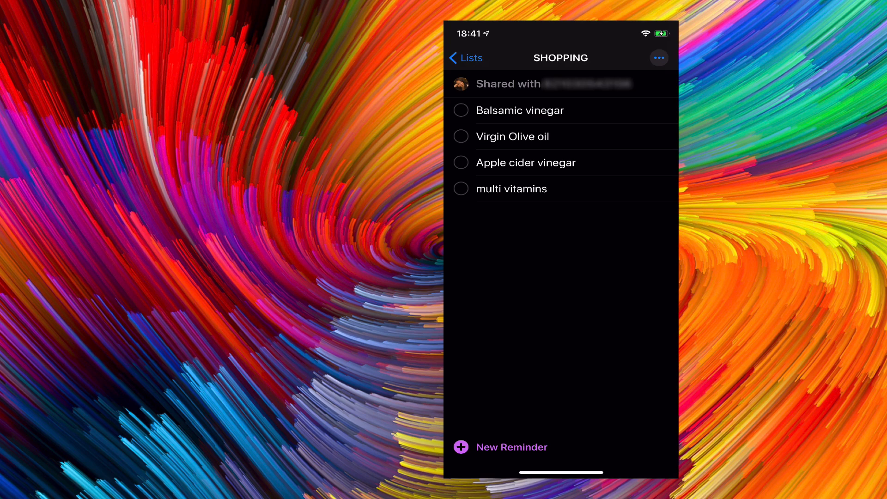
Return to Lists and open the empty Family List
click(465, 57)
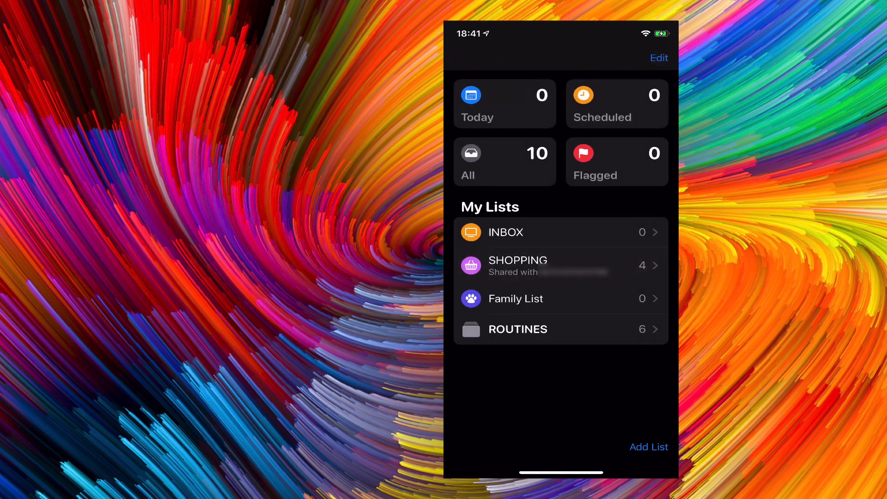
click(515, 299)
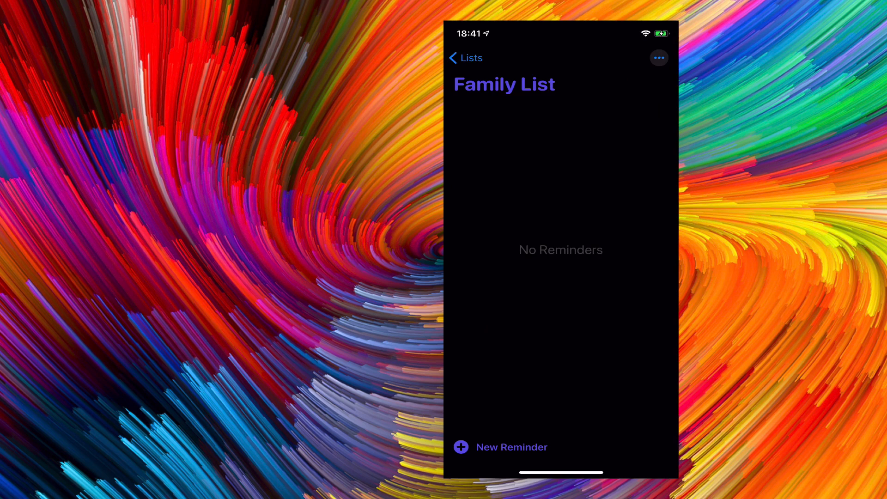
Invite contact 'rang' to the Family List through Add People in Messages
click(659, 58)
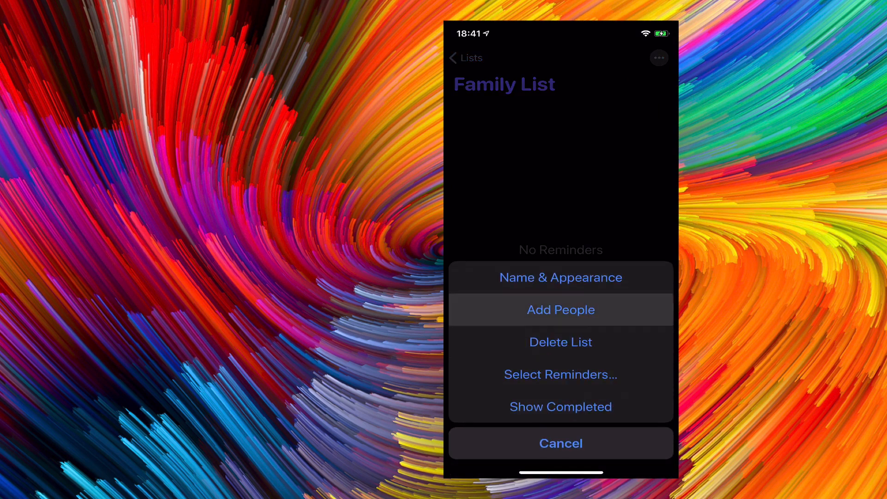
click(559, 310)
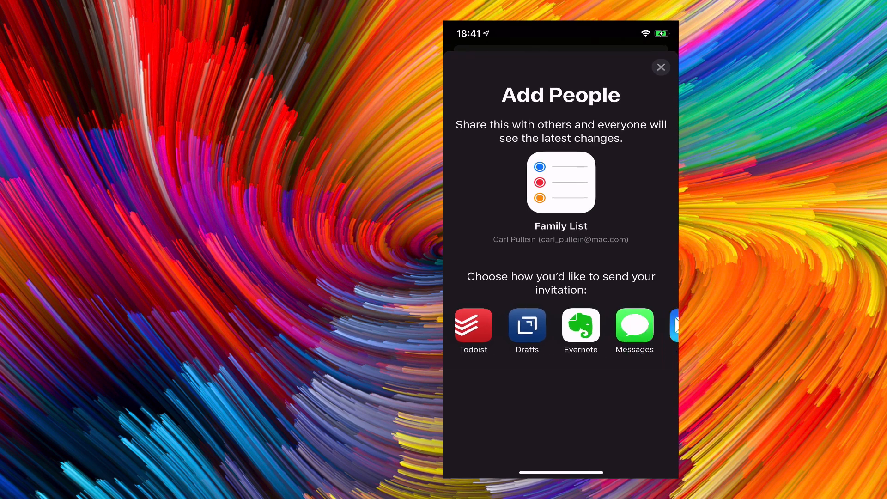
click(580, 326)
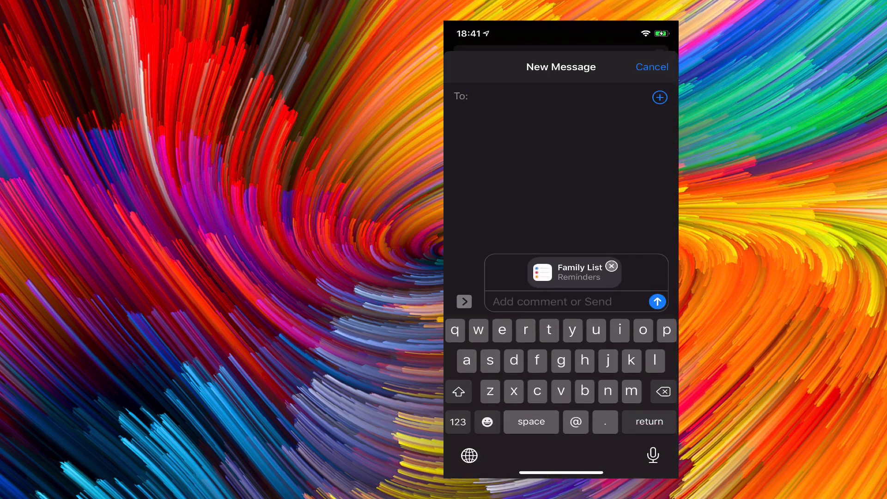
text(rang)
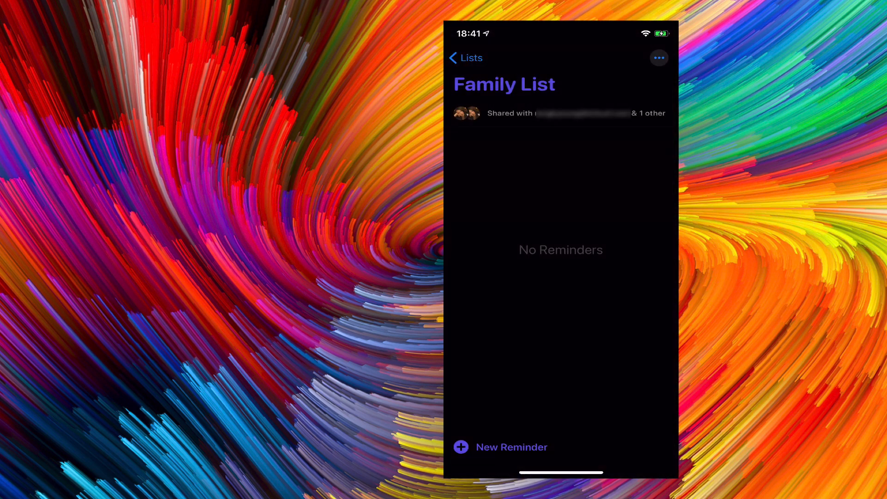
Go back to Lists and reopen the shared SHOPPING list
click(464, 57)
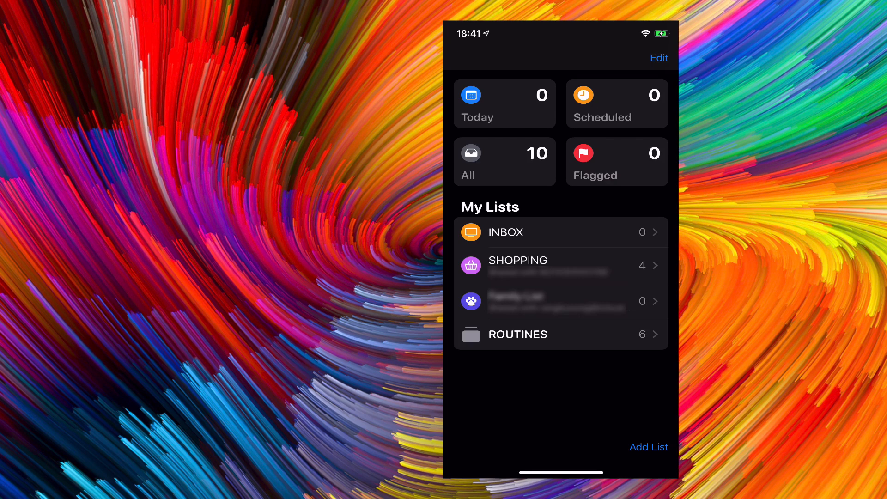
click(517, 260)
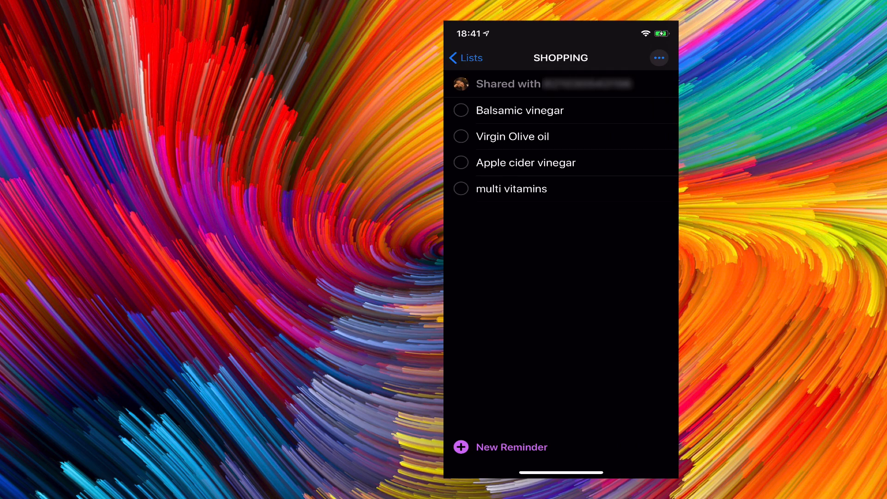
Stop sharing SHOPPING from View Participants and return to Lists
click(658, 57)
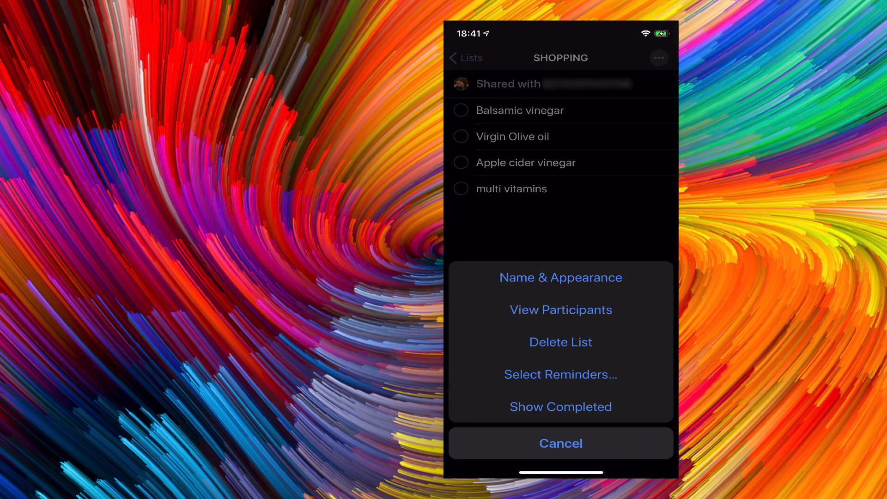
click(560, 309)
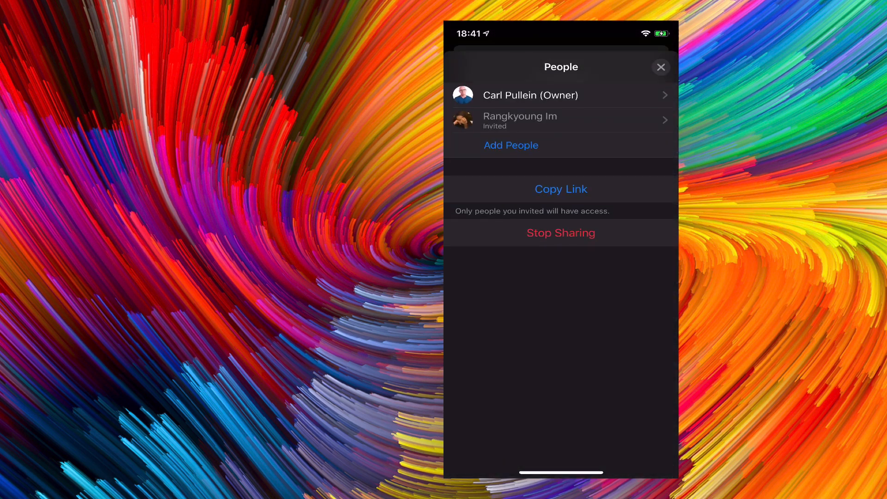
click(560, 233)
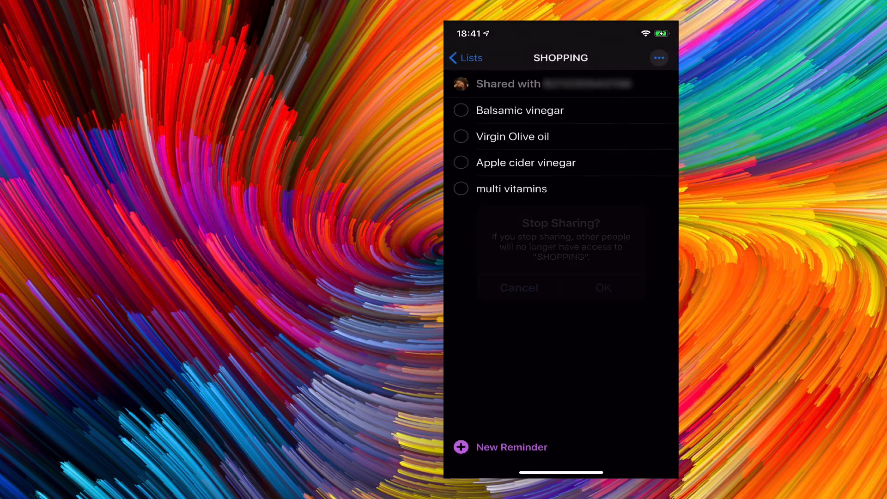
click(602, 288)
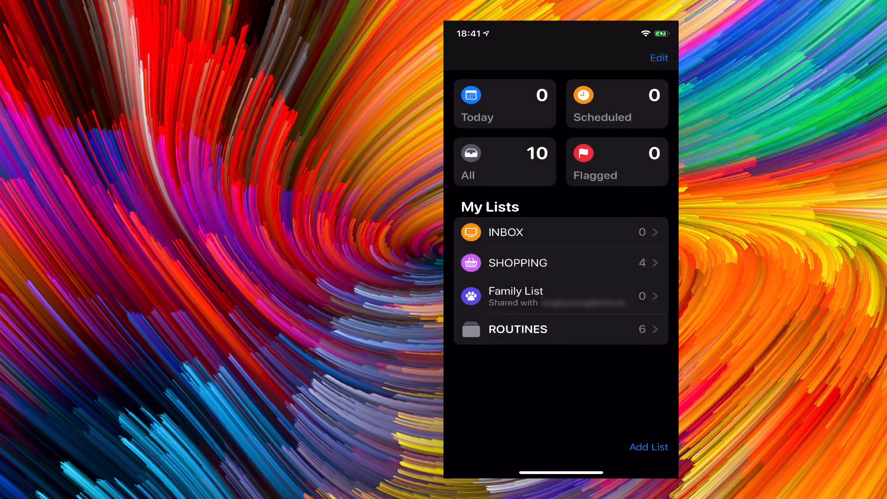
Open Family List, stop sharing it from View Participants, and return to Lists
click(514, 296)
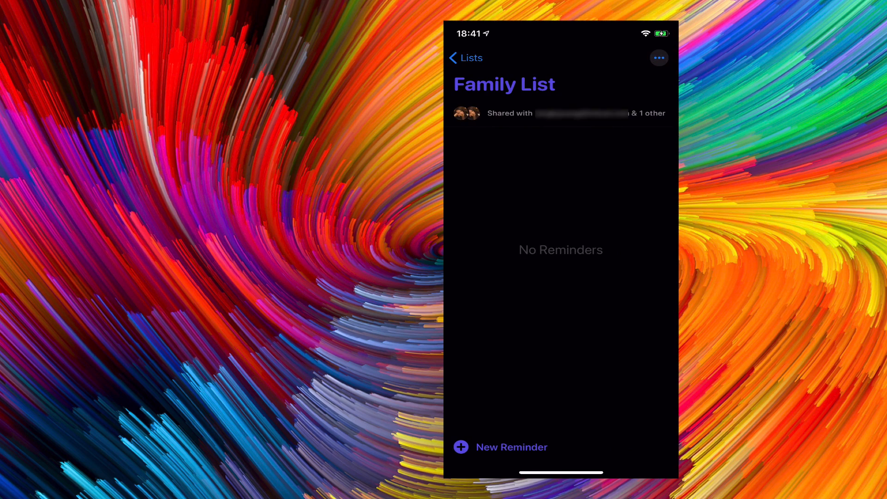
click(658, 58)
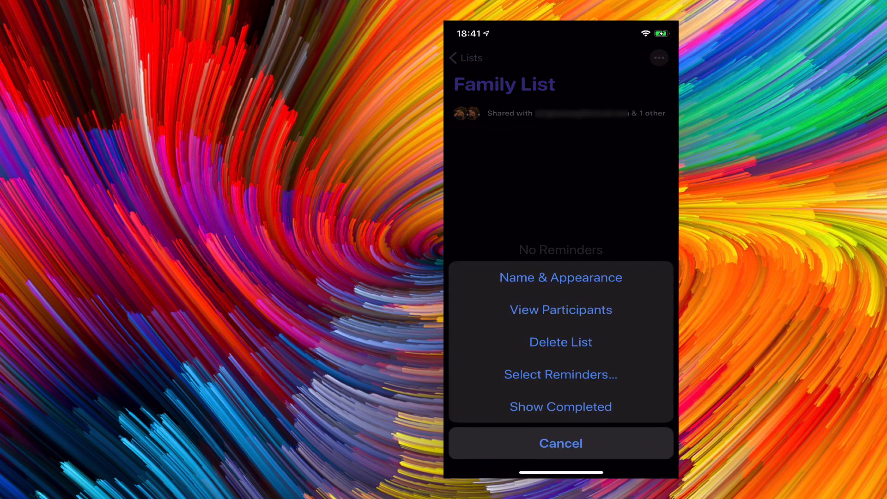
click(560, 310)
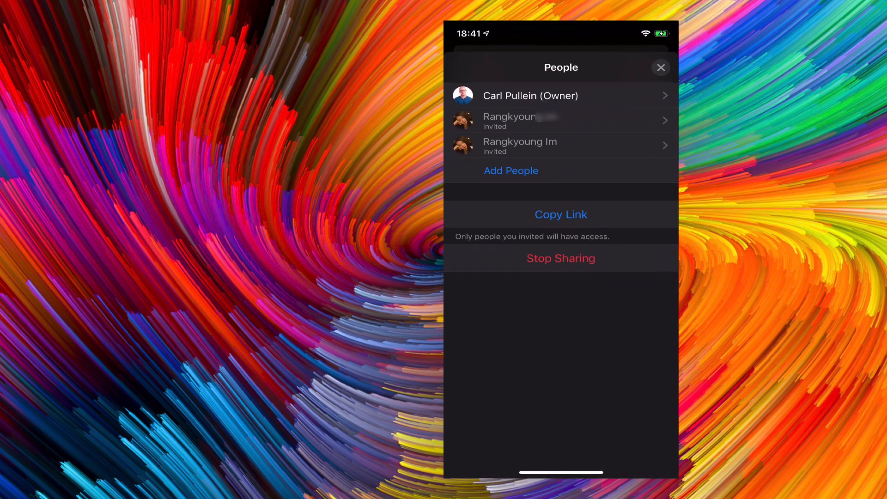
click(660, 67)
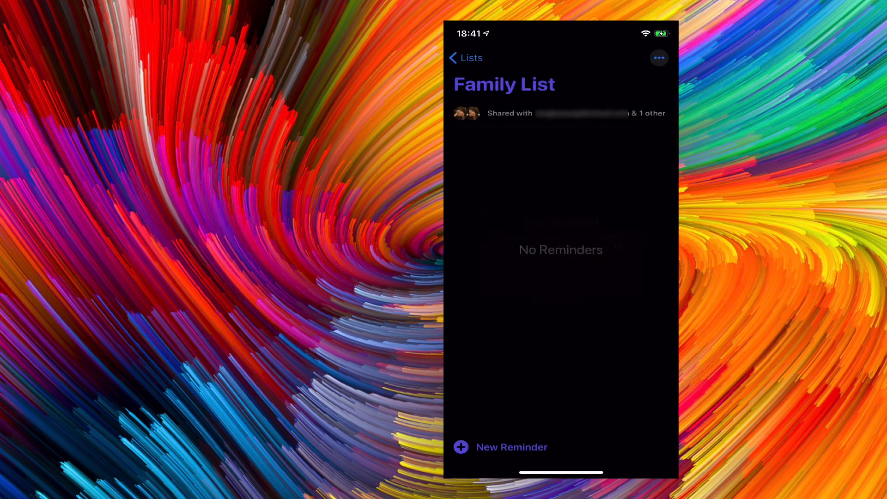
click(465, 58)
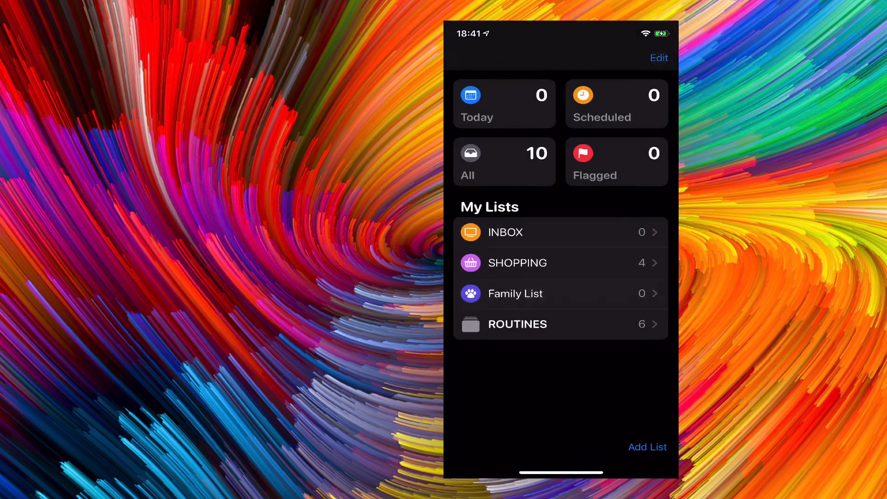